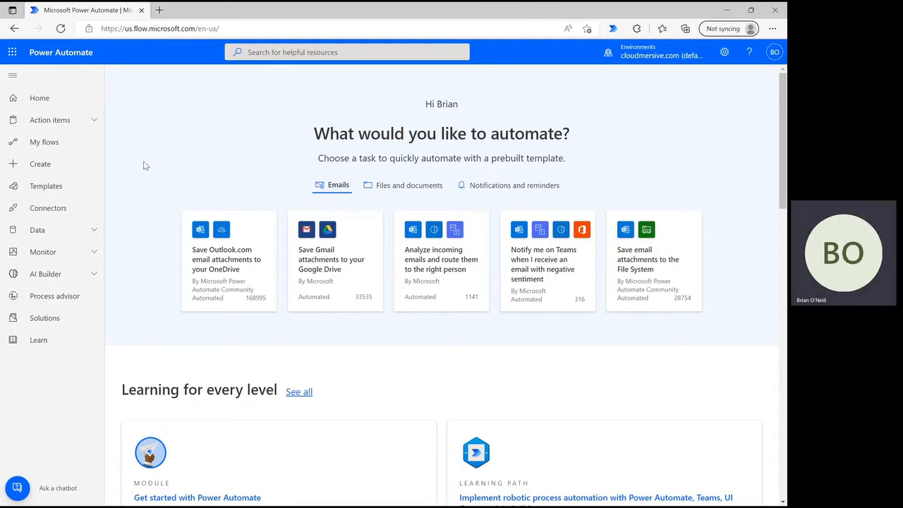
# - Create an instant cloud flow named 'base 64 encode' with a manual trigger
pyautogui.click(40, 163)
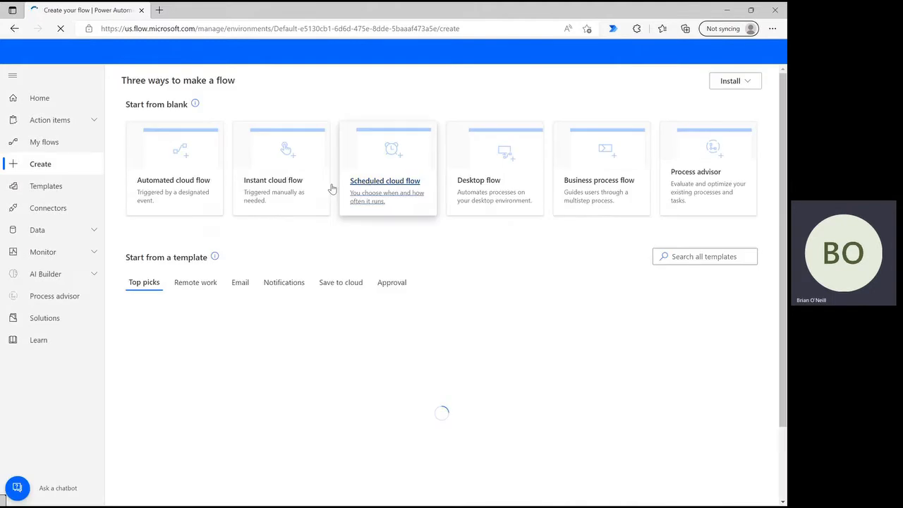
pyautogui.click(281, 168)
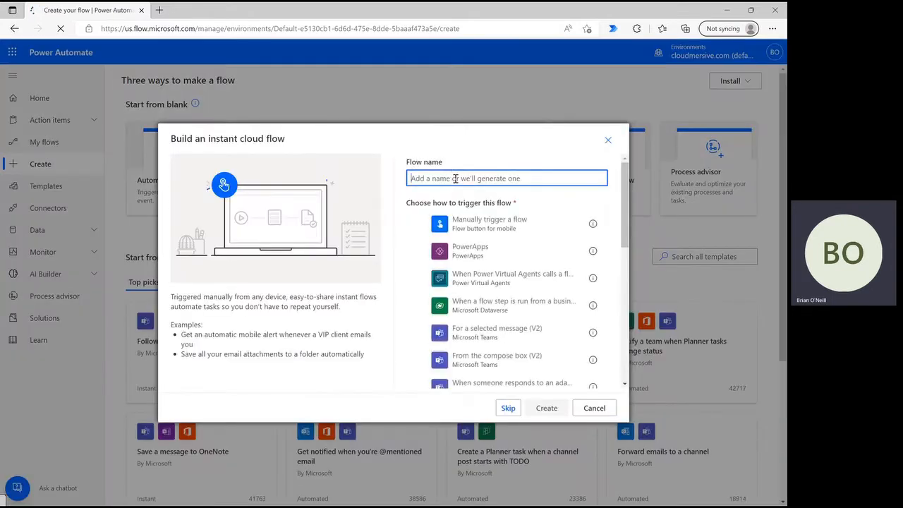
pyautogui.write('base 64 encode')
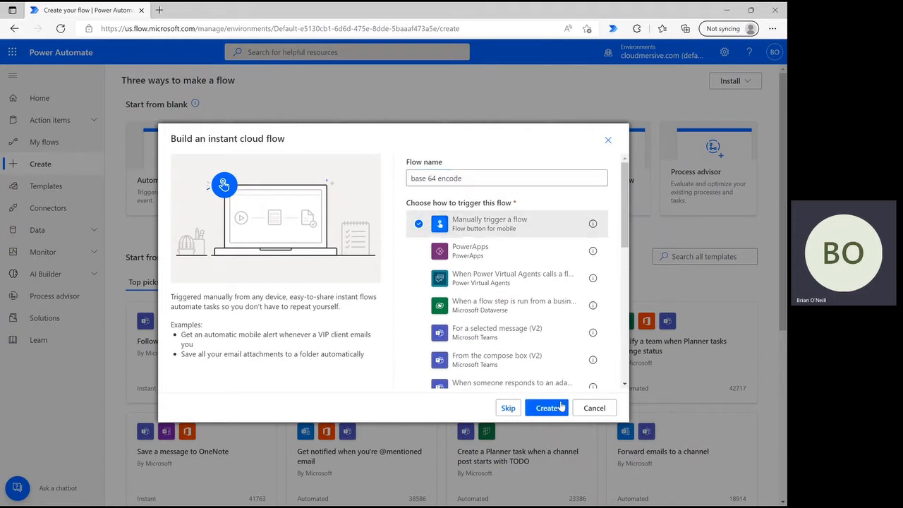
pyautogui.click(547, 408)
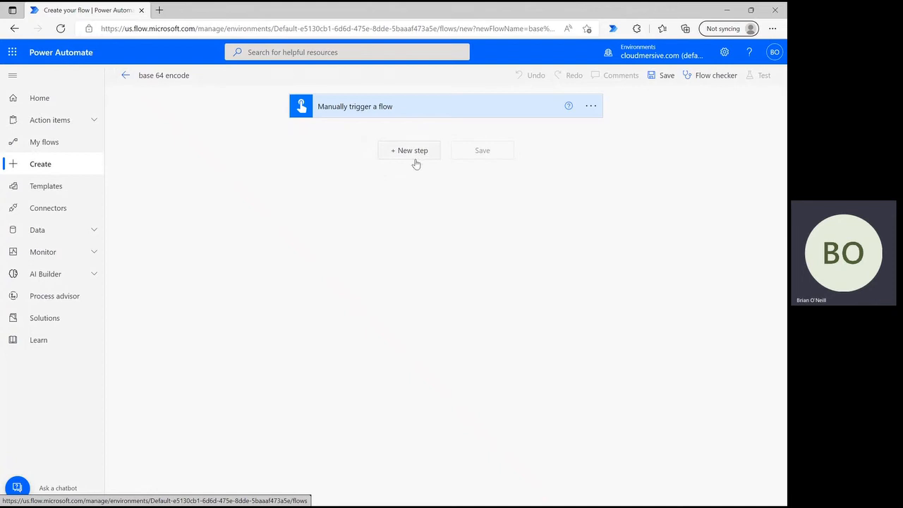
# - Add SharePoint Get file content reading Demo 1.docx from the Content Team site
pyautogui.click(409, 150)
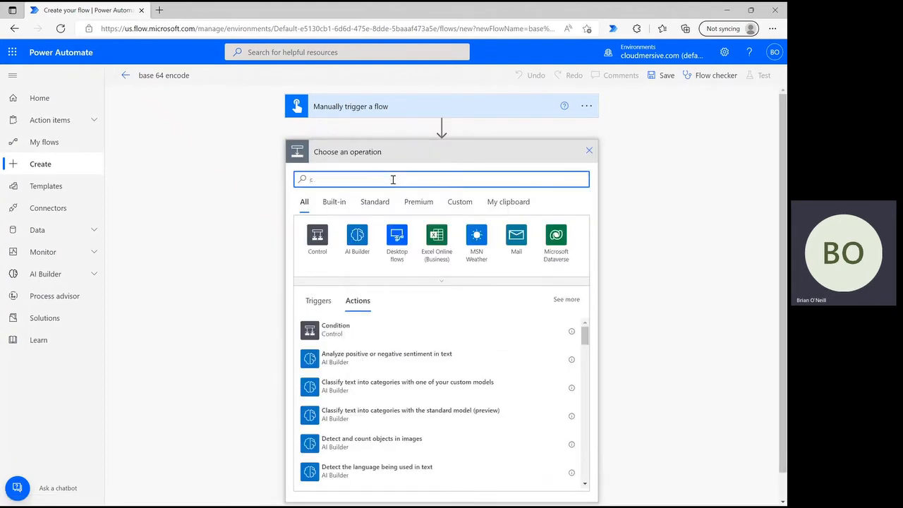
pyautogui.write('get file content')
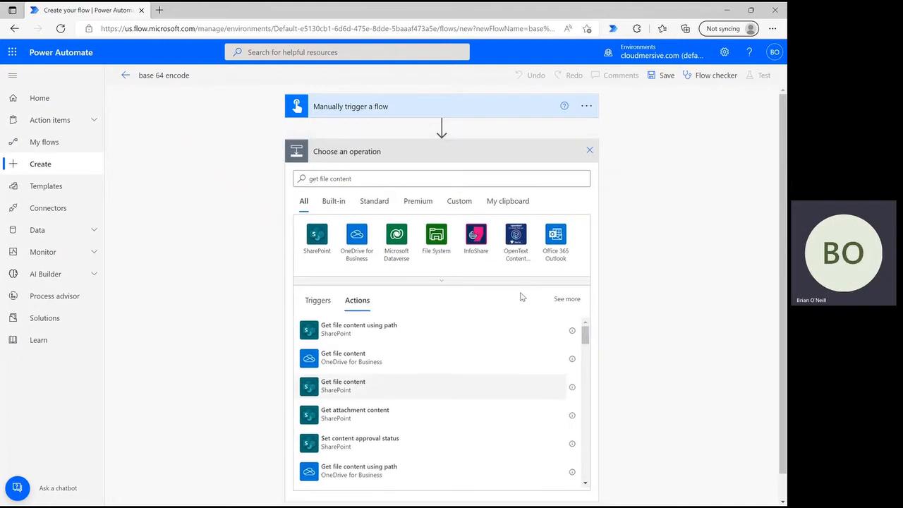
pyautogui.click(343, 386)
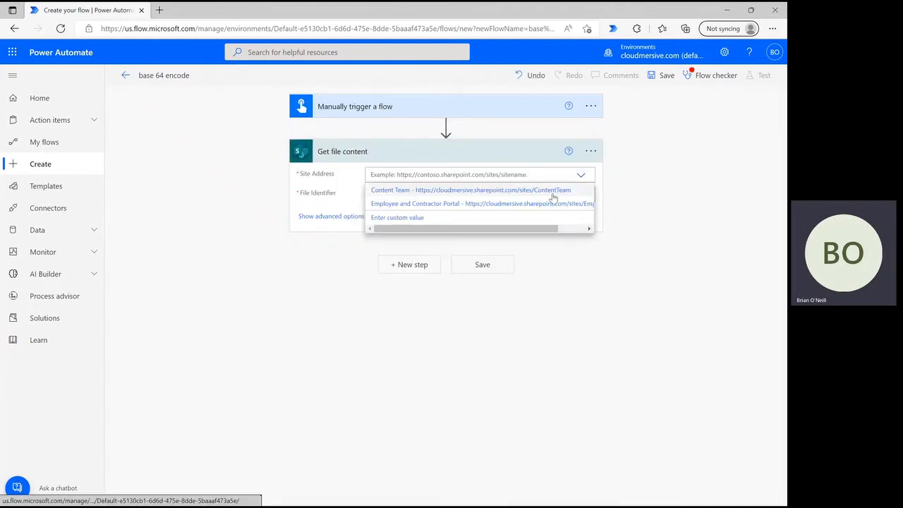
pyautogui.click(470, 189)
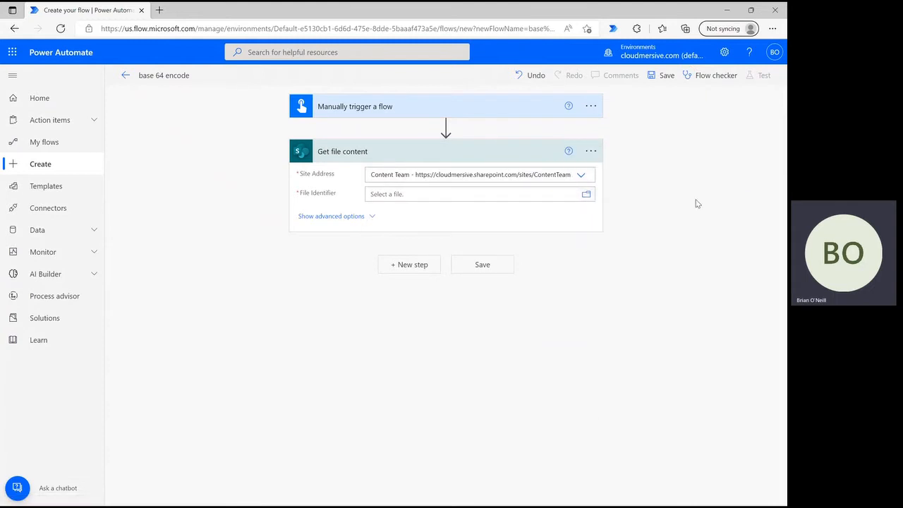
pyautogui.click(585, 194)
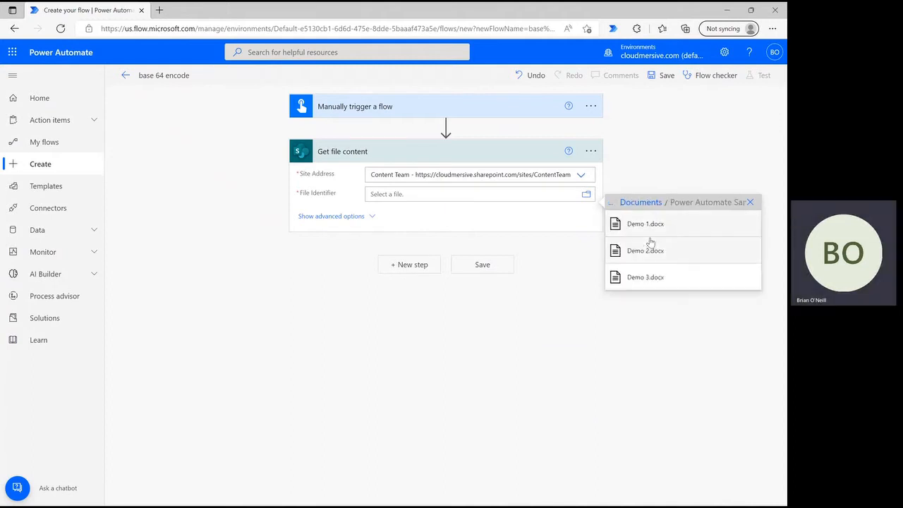
pyautogui.click(644, 223)
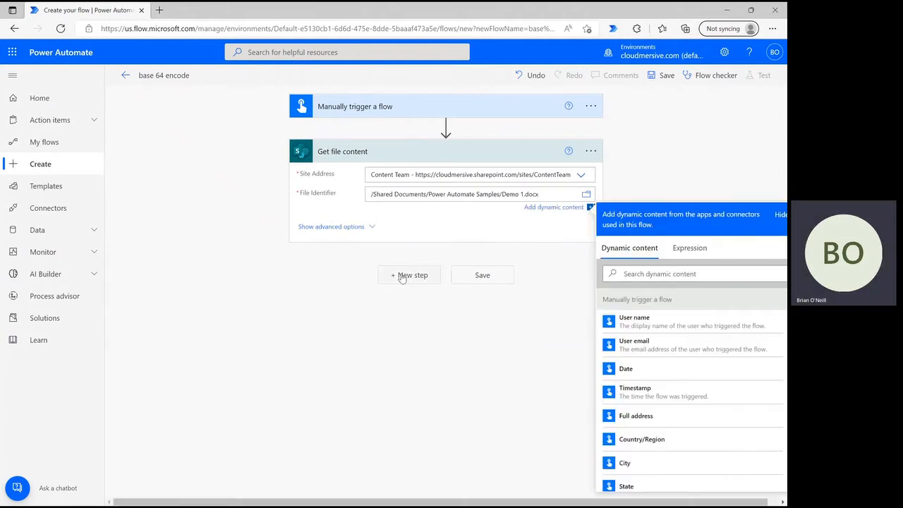
# - Add Cloudmersive File Processing's 'Base 64 encode' action as the next step
pyautogui.click(409, 275)
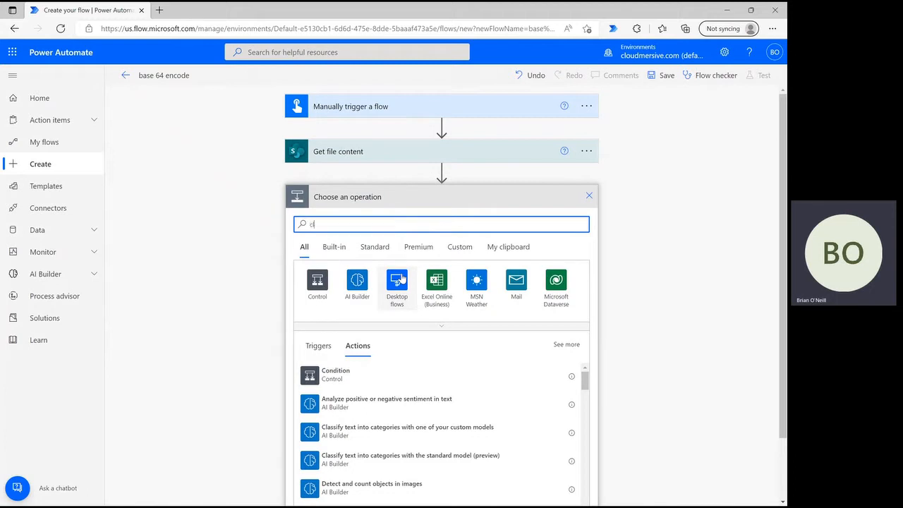
pyautogui.write('cloudmersive')
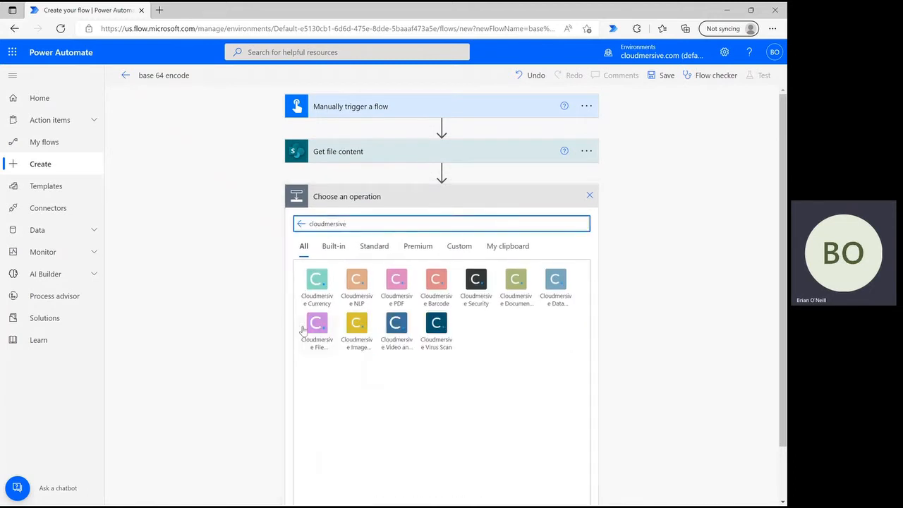
pyautogui.click(317, 326)
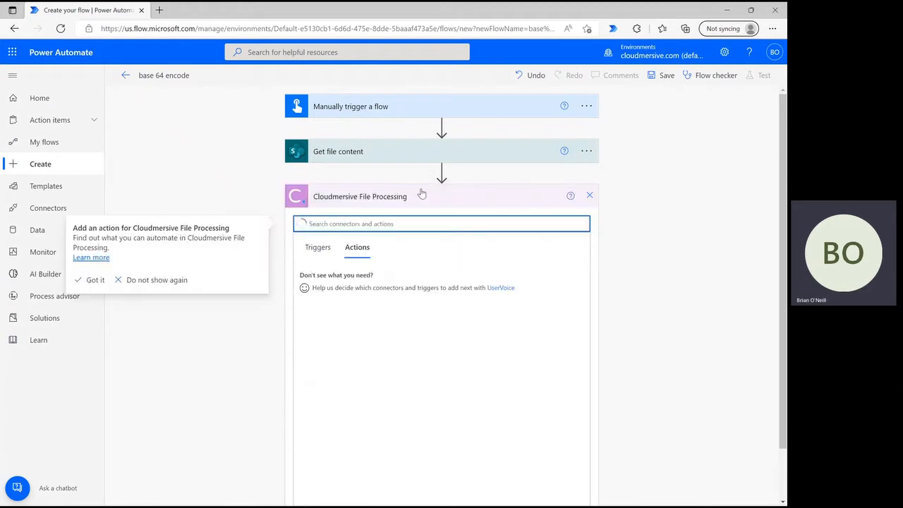
pyautogui.click(441, 224)
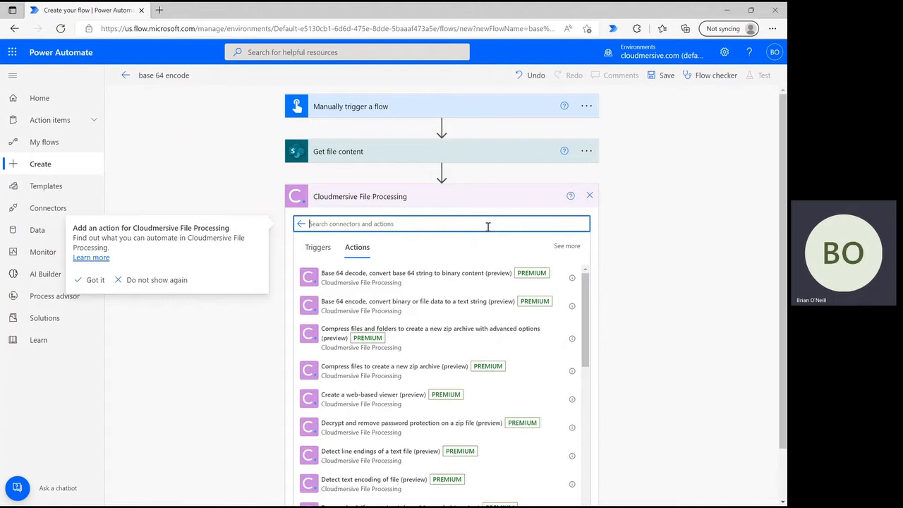
pyautogui.write('base 64')
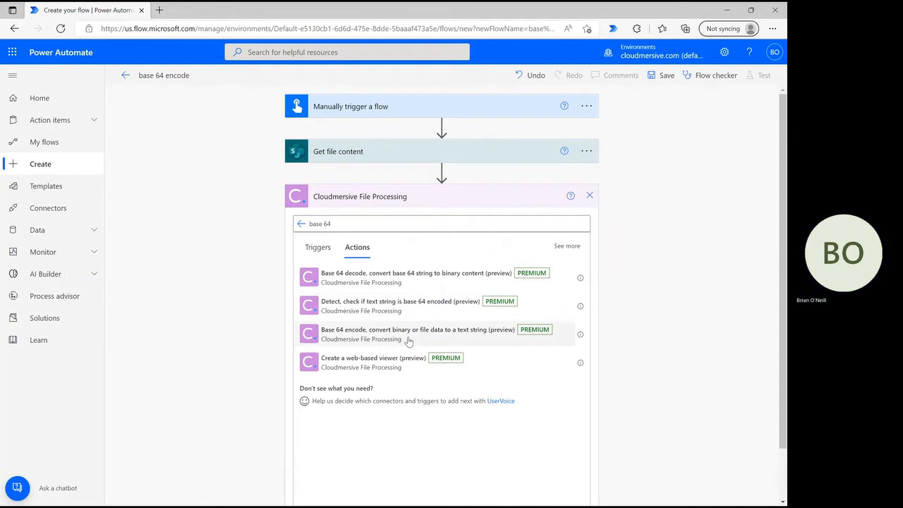
pyautogui.click(416, 329)
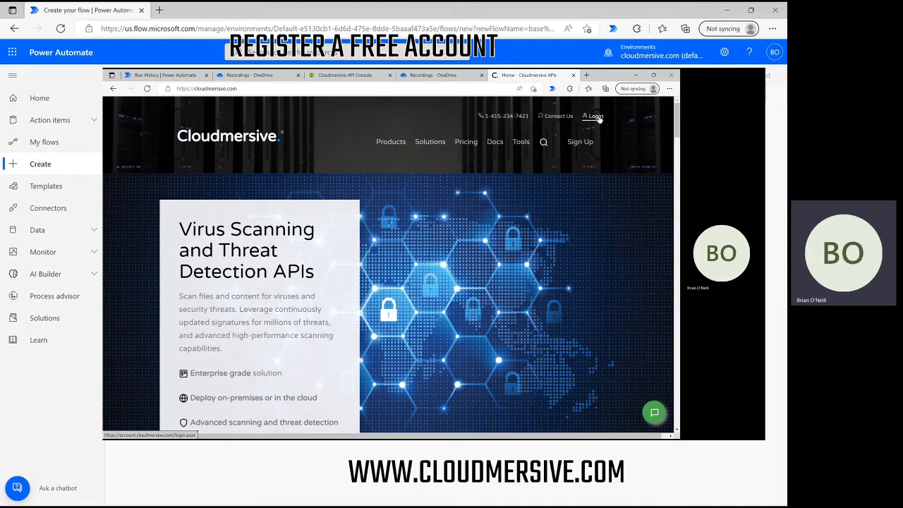
# - Go to the Cloudmersive Login / Create Account page and scroll down
pyautogui.click(593, 116)
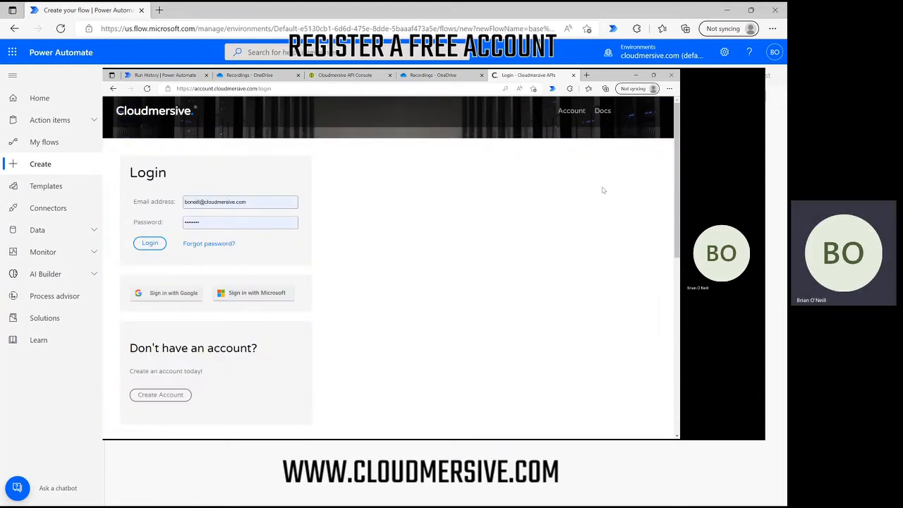
pyautogui.scroll(-3)
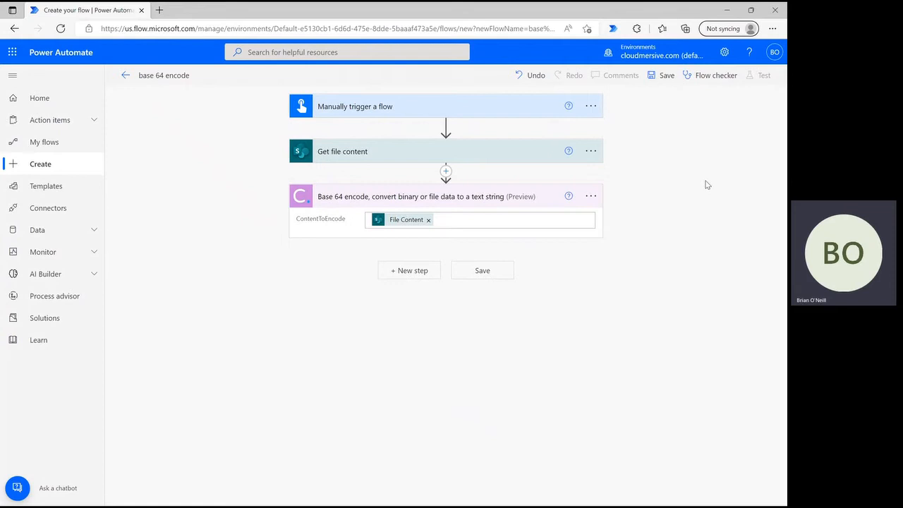
pyautogui.moveTo(499, 181)
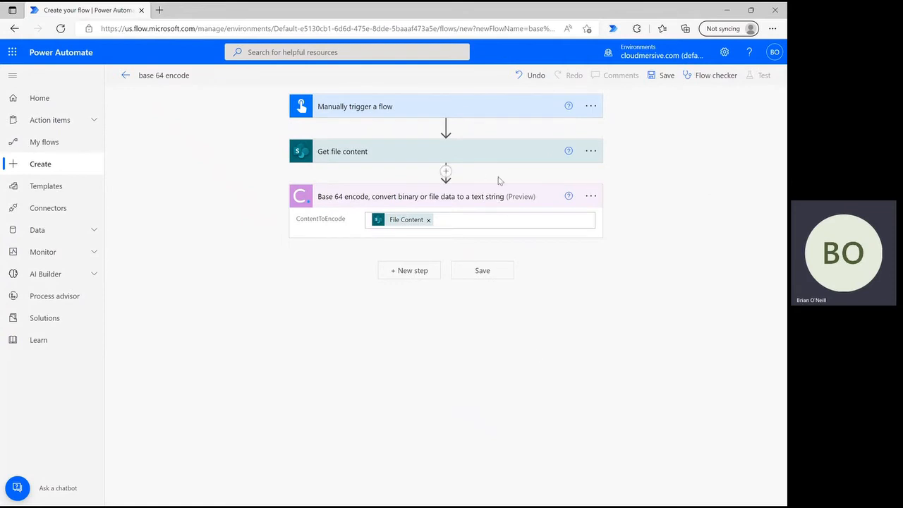
pyautogui.moveTo(542, 314)
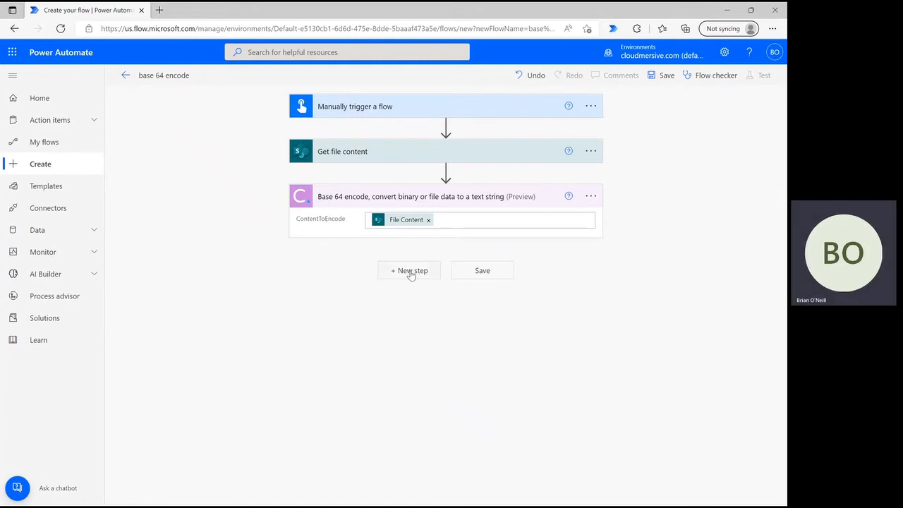
# - Add SharePoint Create file writing sample.txt on Content Team with Base64TextContentResult content
pyautogui.click(409, 270)
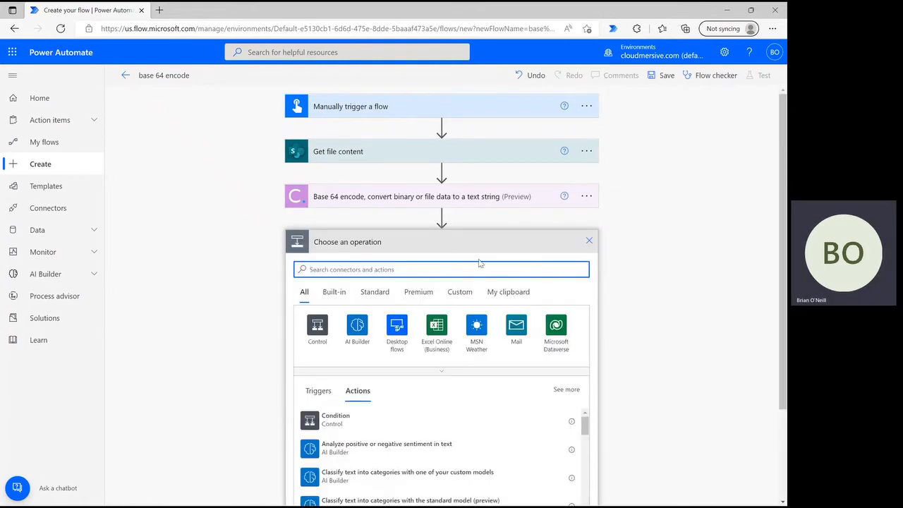
pyautogui.write('create file')
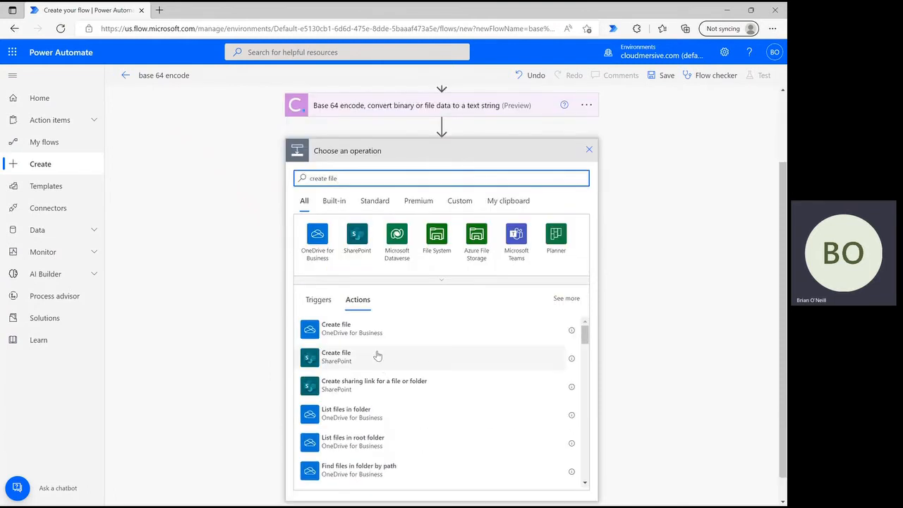
pyautogui.click(336, 356)
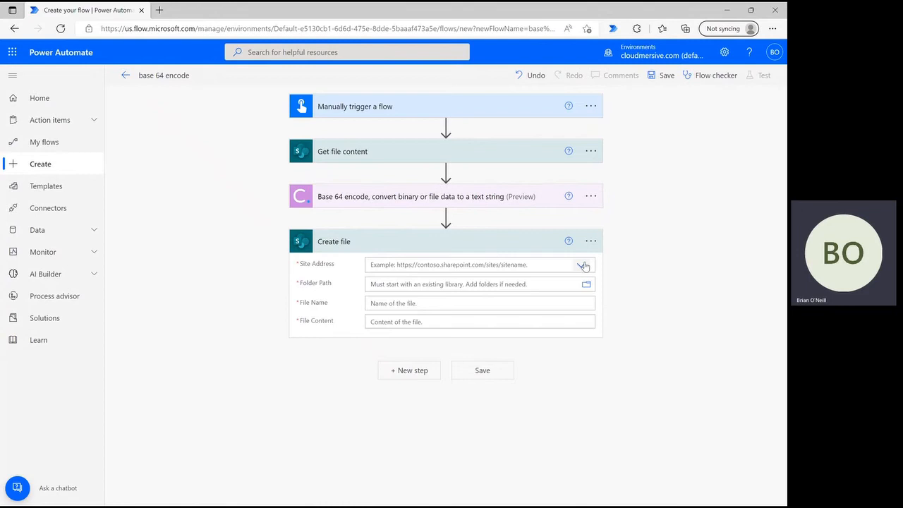
pyautogui.click(581, 265)
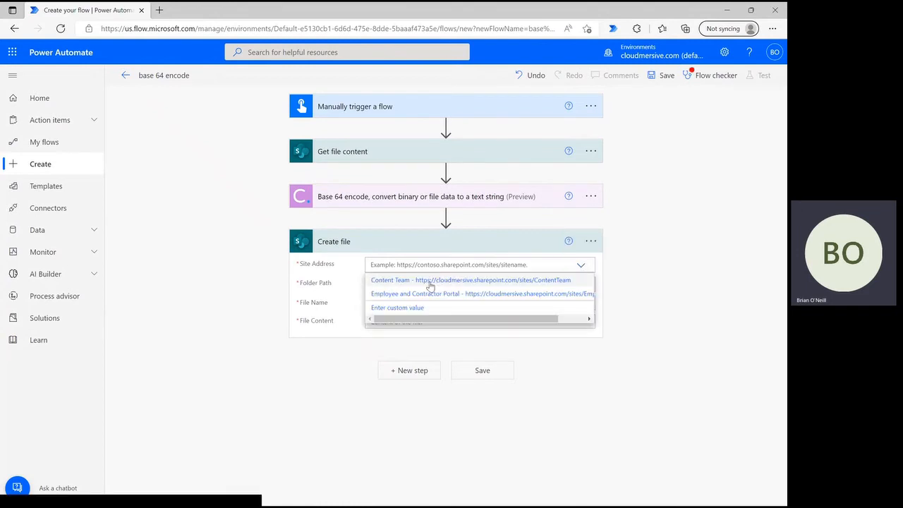
pyautogui.click(470, 279)
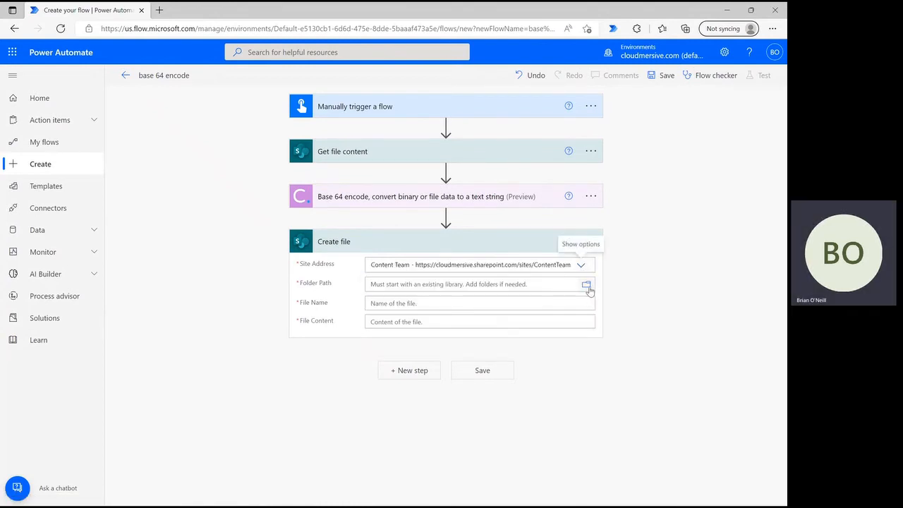
pyautogui.click(586, 284)
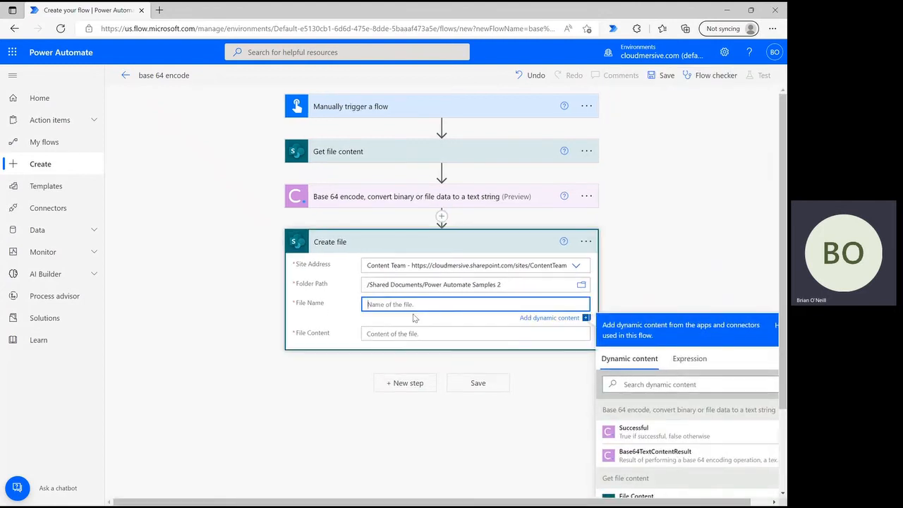
pyautogui.write('sample.txt')
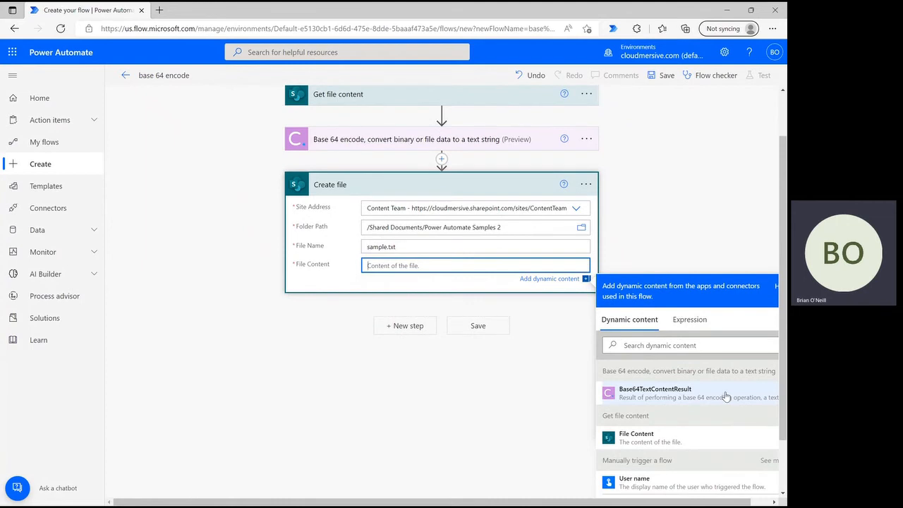
pyautogui.moveTo(710, 400)
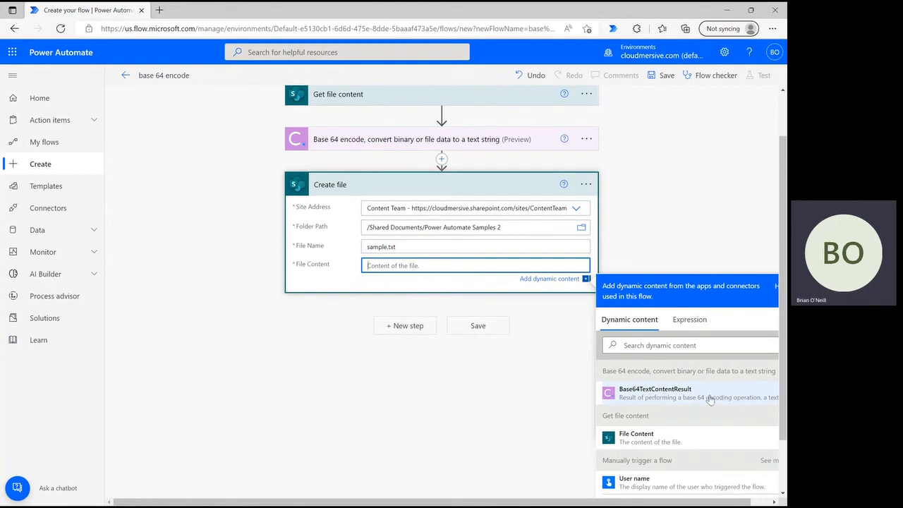
pyautogui.moveTo(709, 400)
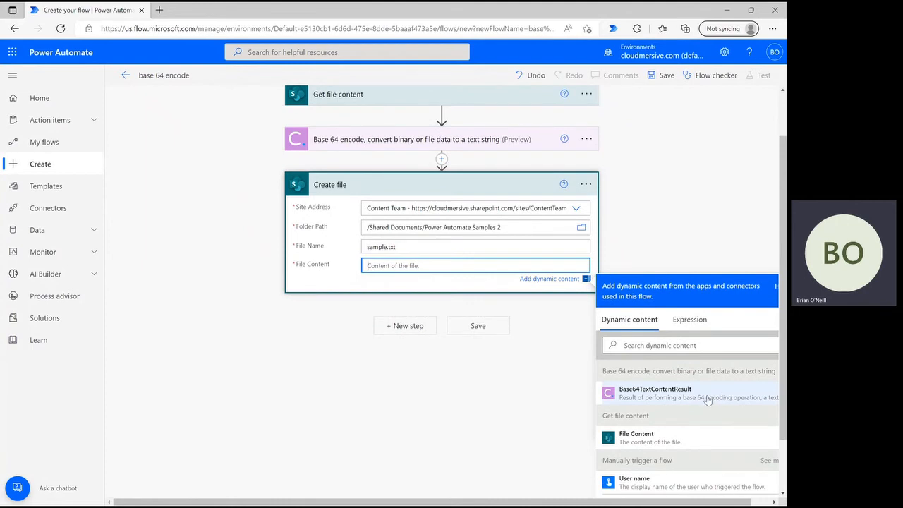
pyautogui.click(655, 393)
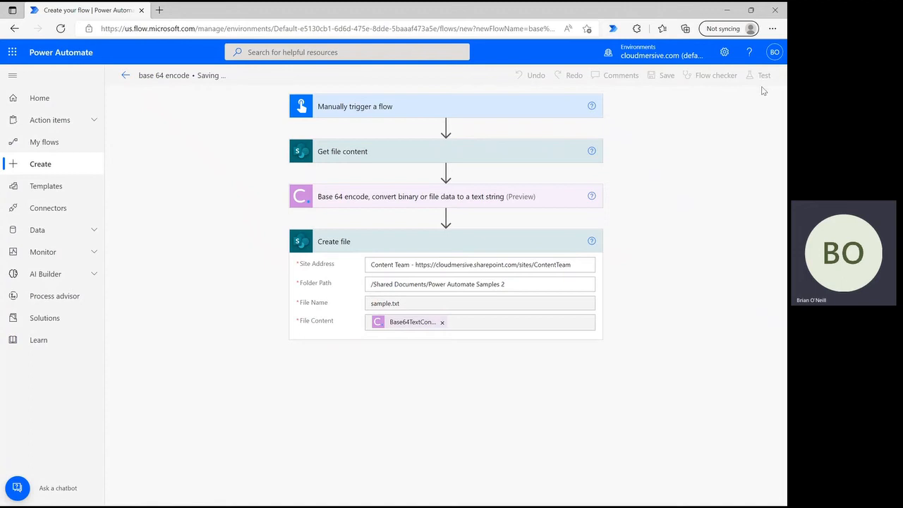
pyautogui.moveTo(763, 76)
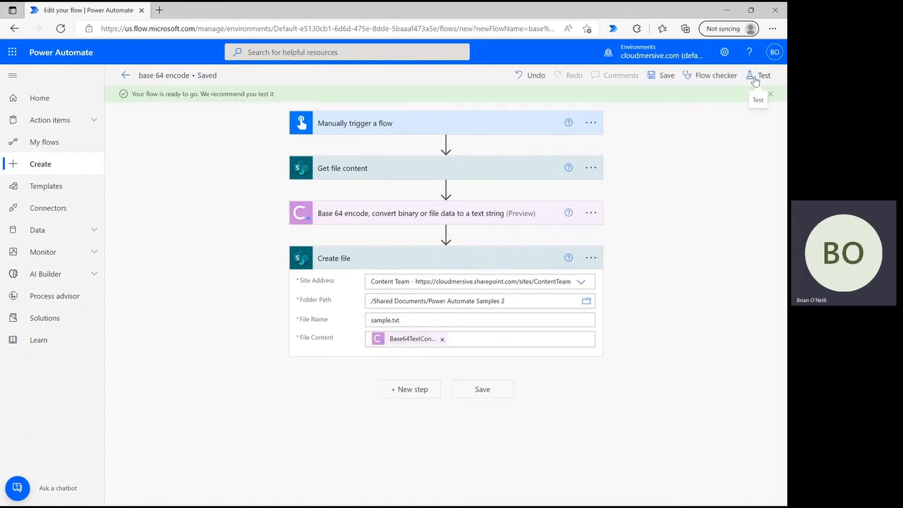
# - Run a manual test of the flow, confirm Run flow, and dismiss
pyautogui.click(763, 75)
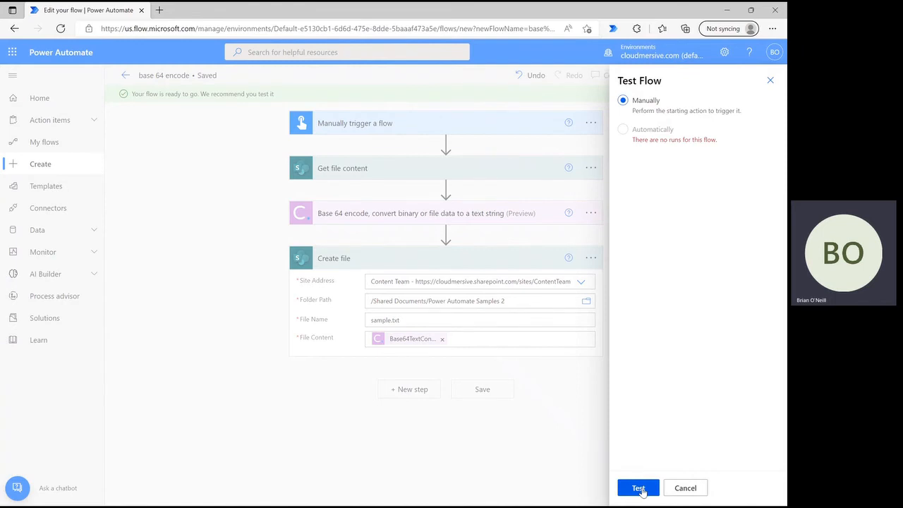
pyautogui.click(637, 488)
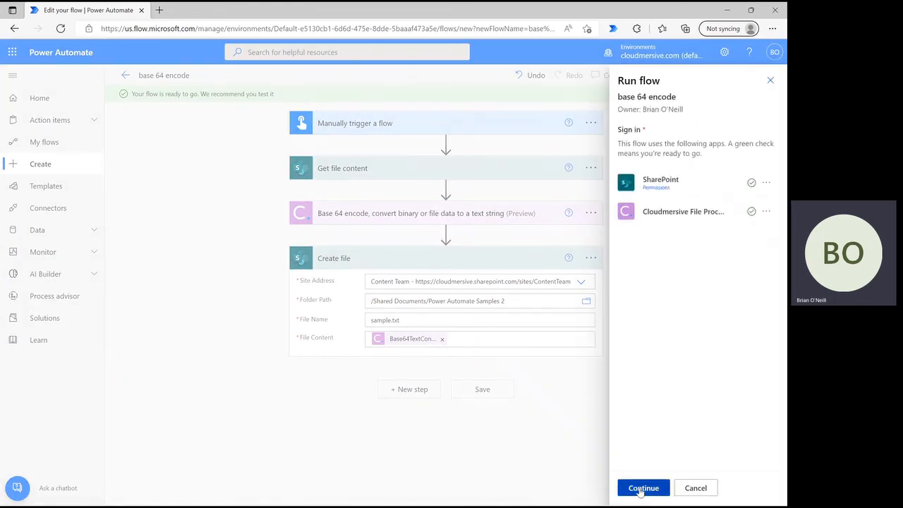
pyautogui.click(643, 488)
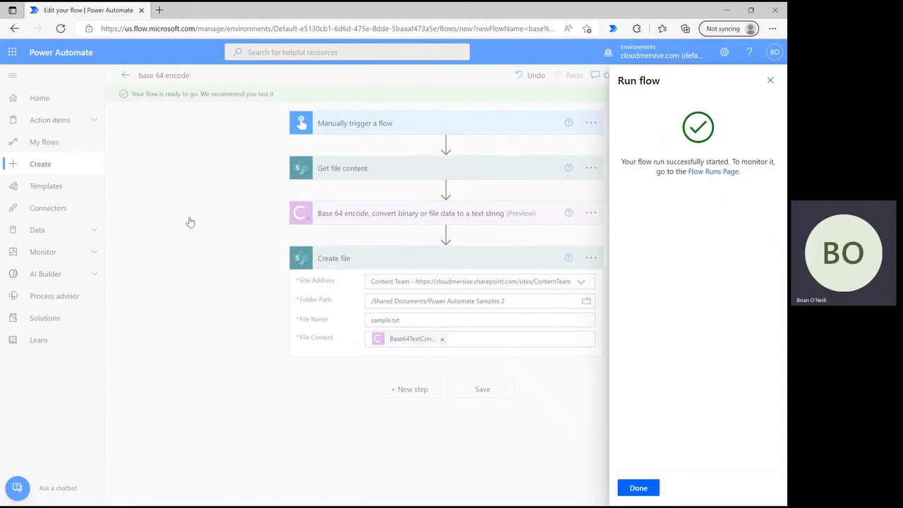
pyautogui.click(638, 487)
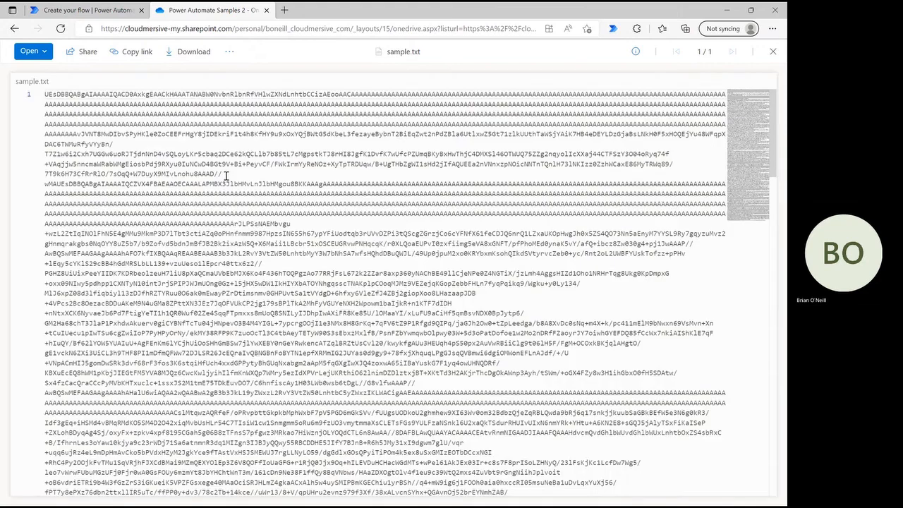
# - Scroll through sample.txt to view its Base64-encoded lines
pyautogui.scroll(-3)
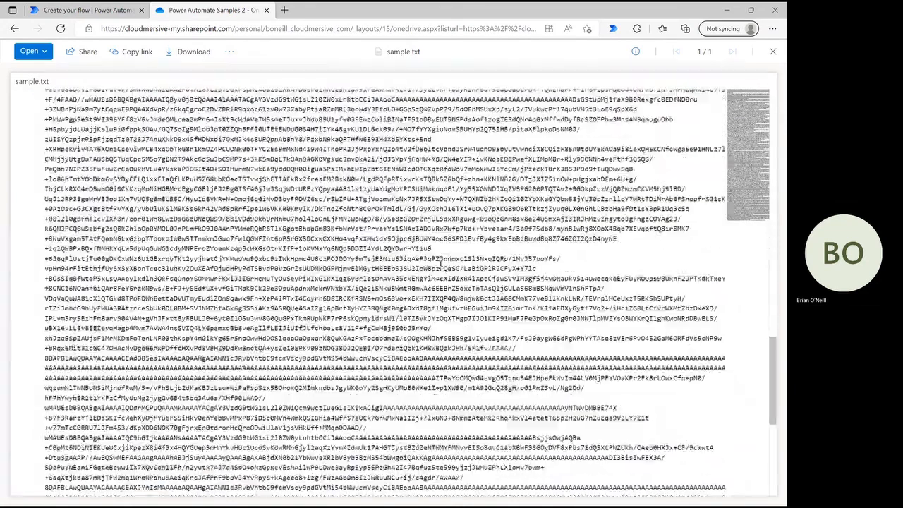
pyautogui.scroll(-3)
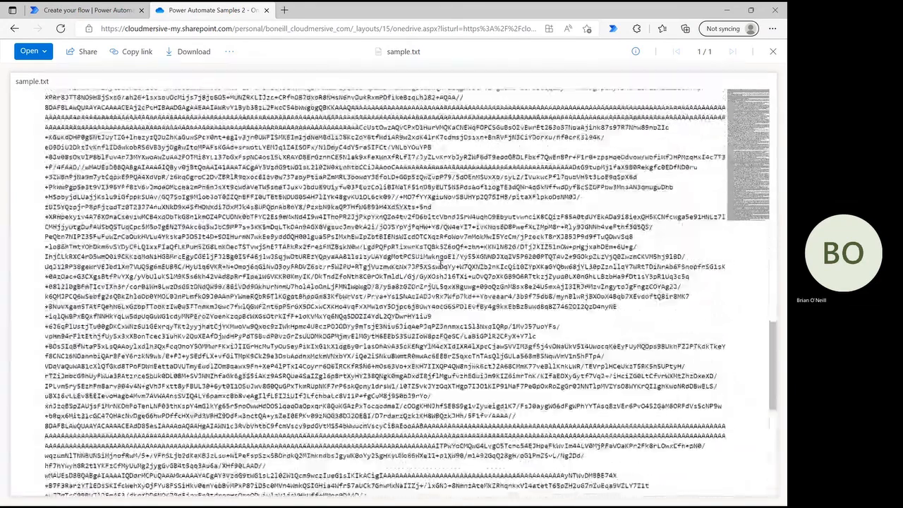